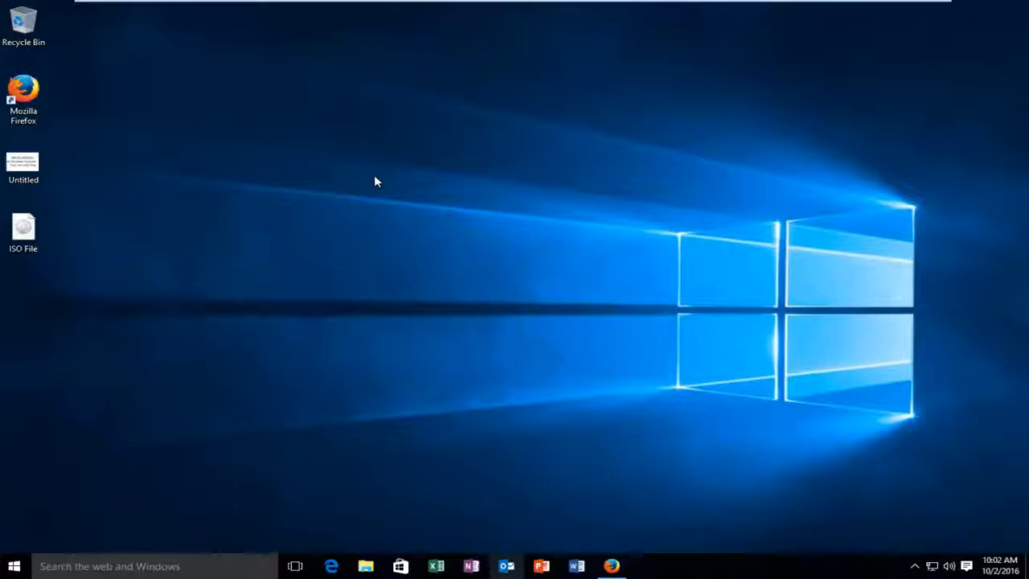
pyautogui.moveTo(369, 180)
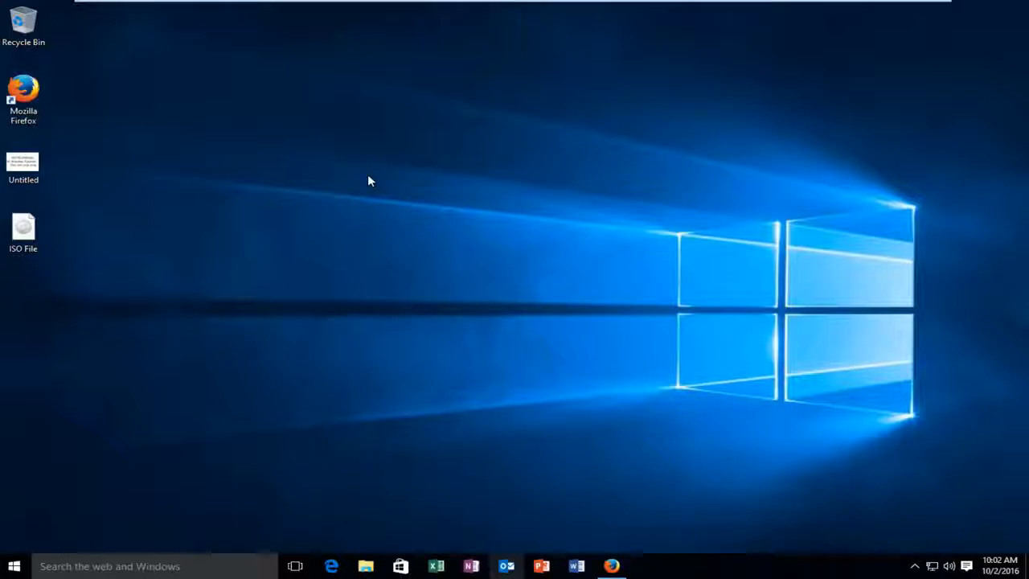
pyautogui.moveTo(275, 196)
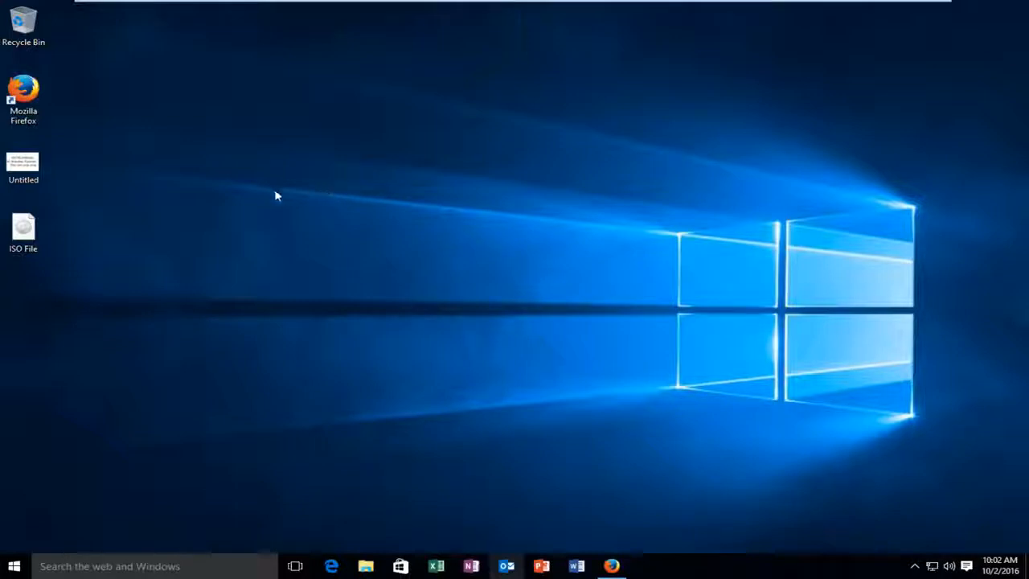
# - Mount the desktop ISO File as DVD Drive (E:), review its 12 files, then minimize Explorer
pyautogui.rightClick(23, 229)
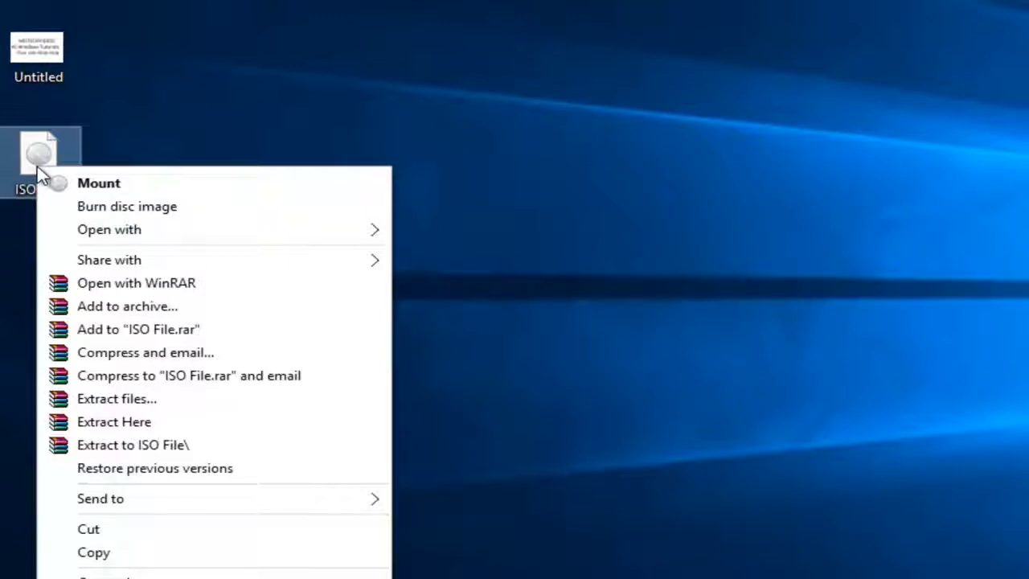
pyautogui.moveTo(99, 190)
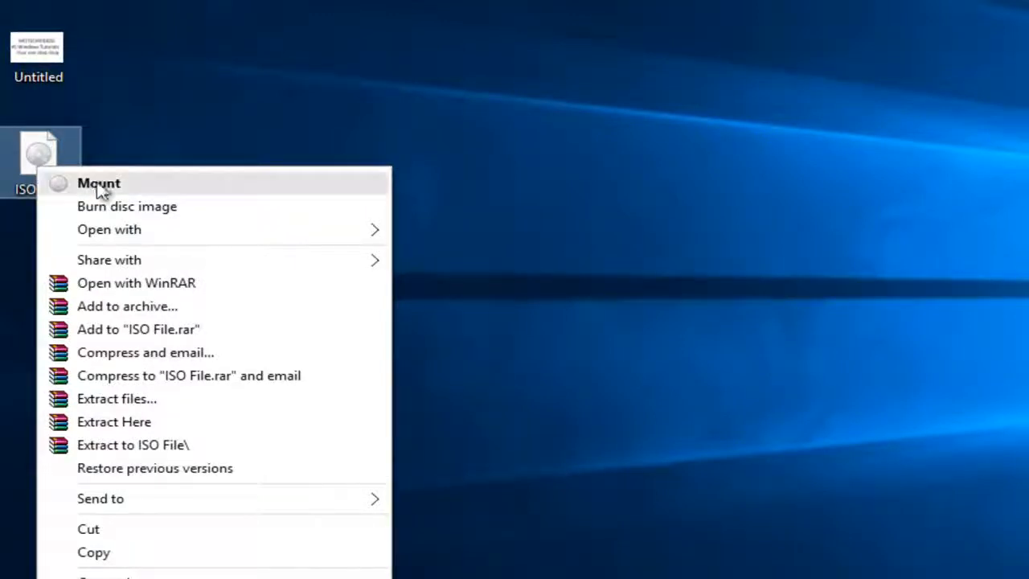
pyautogui.moveTo(125, 188)
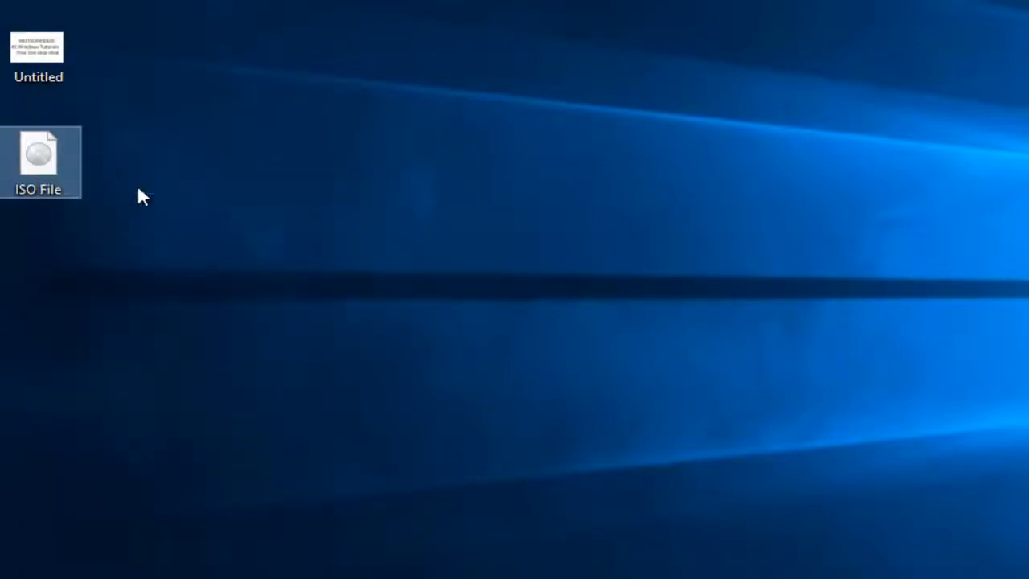
pyautogui.doubleClick(38, 161)
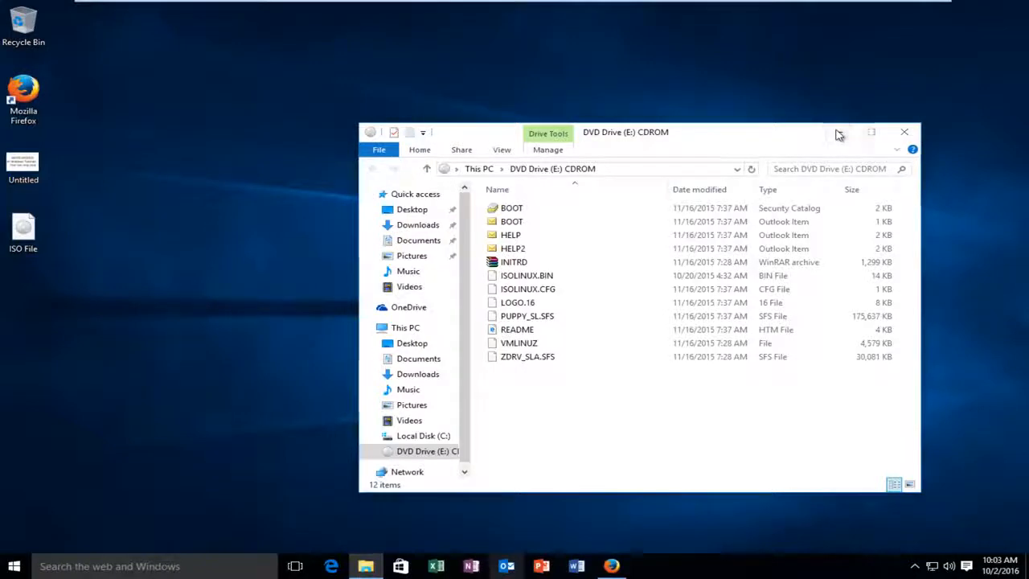
pyautogui.click(12, 566)
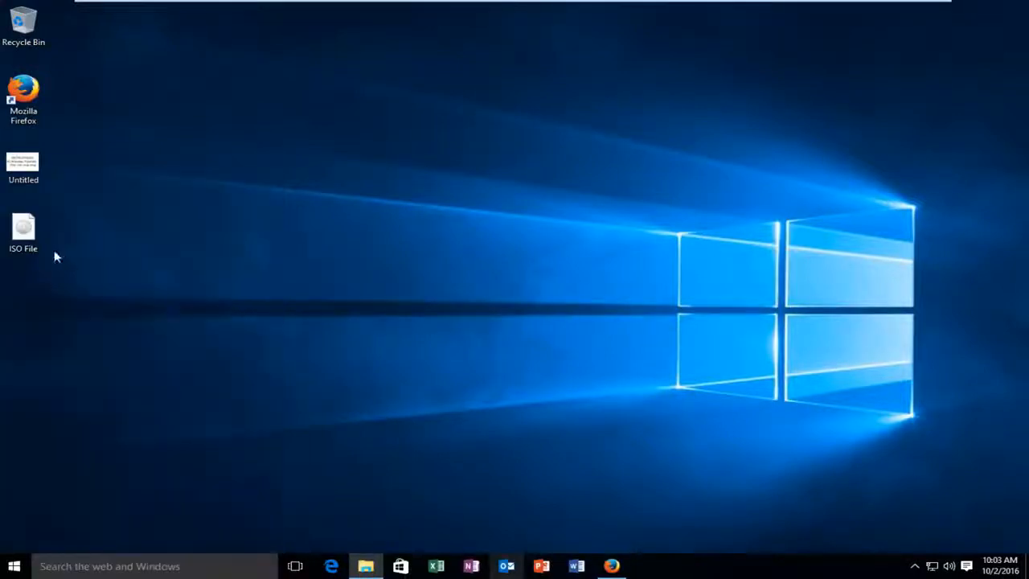
# - Restore File Explorer from the taskbar to show This PC with DVD Drive (E:) listed
pyautogui.click(365, 566)
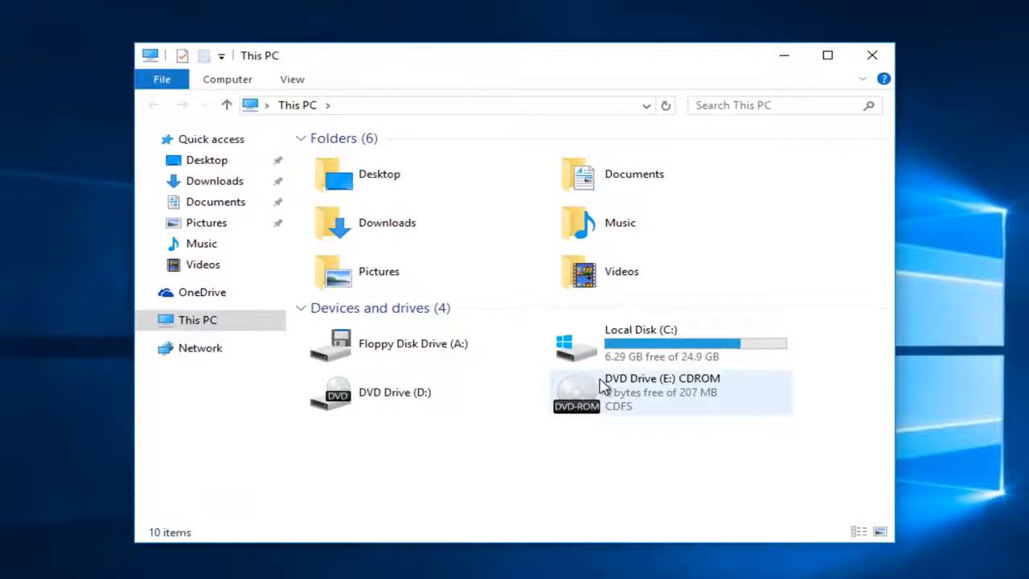
pyautogui.moveTo(663, 390)
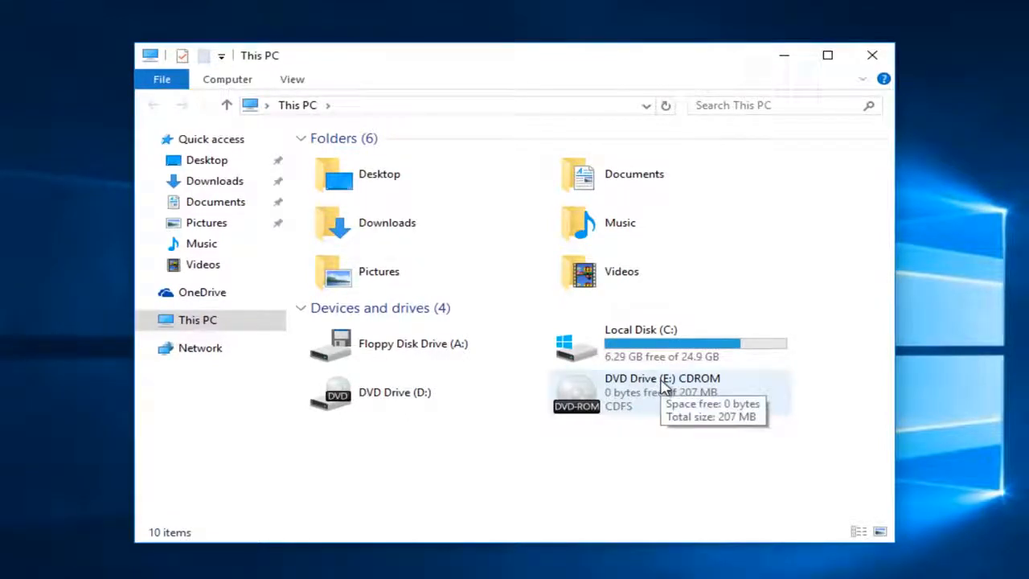